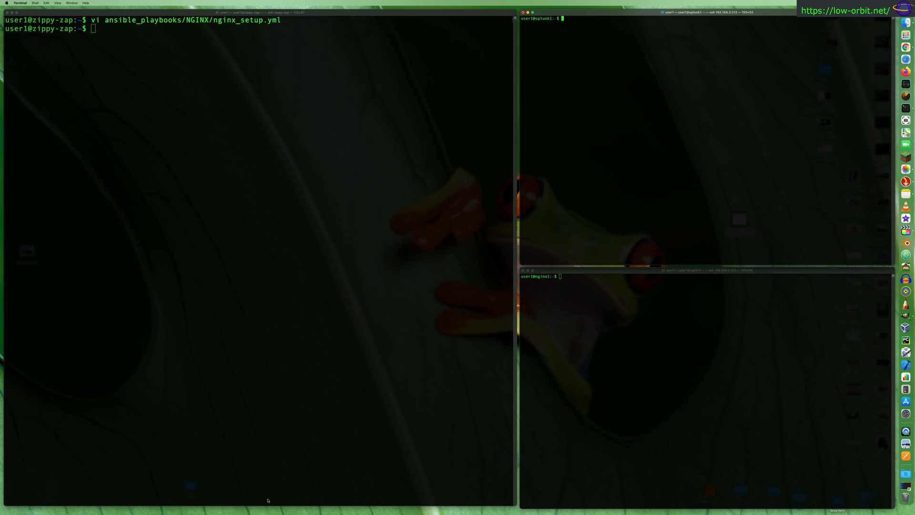
{"action": "mouse_move", "coordinate": [265, 475]}
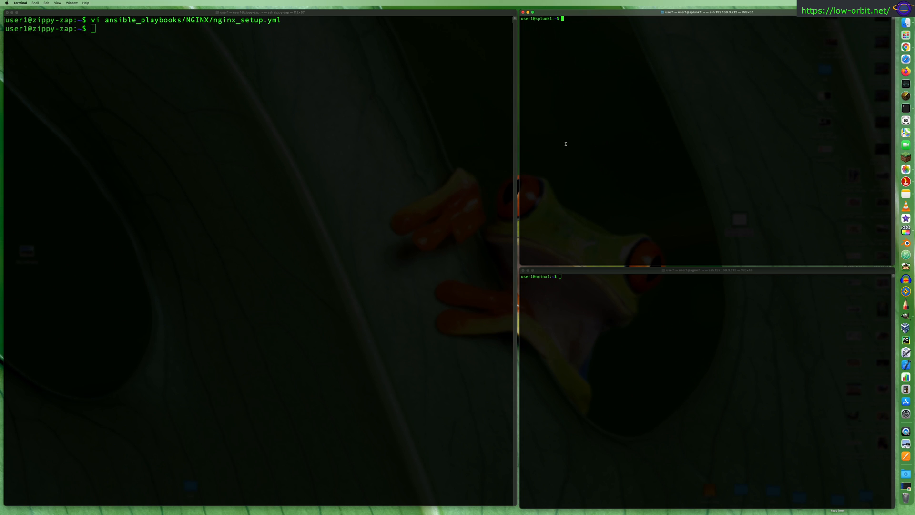
{"action": "mouse_move", "coordinate": [591, 291]}
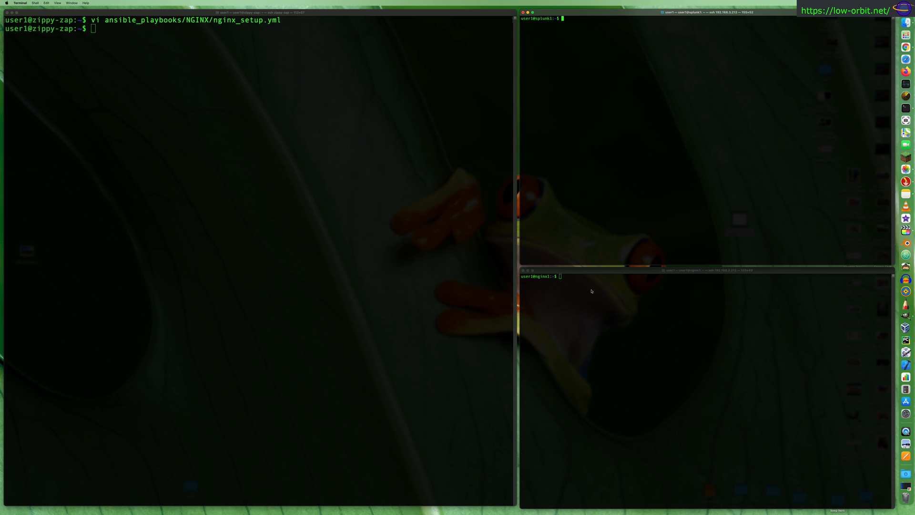
{"action": "mouse_move", "coordinate": [582, 257]}
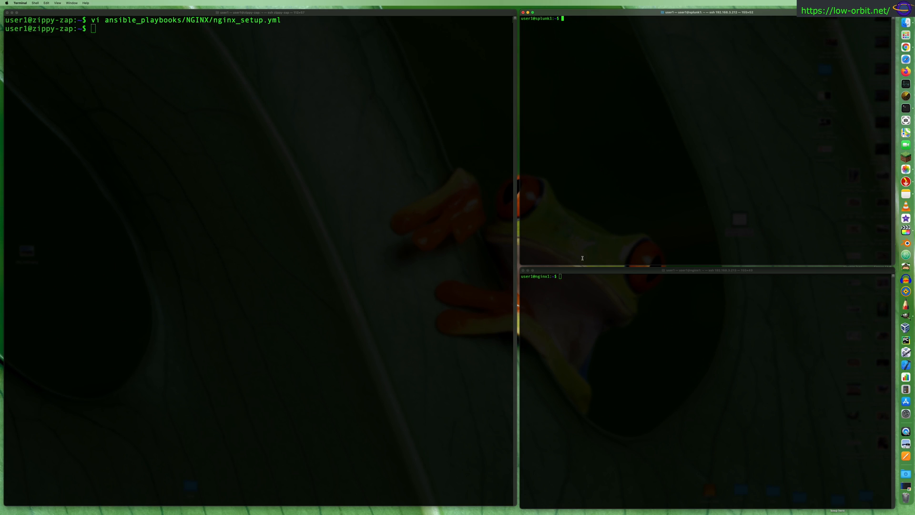
{"action": "mouse_move", "coordinate": [626, 180]}
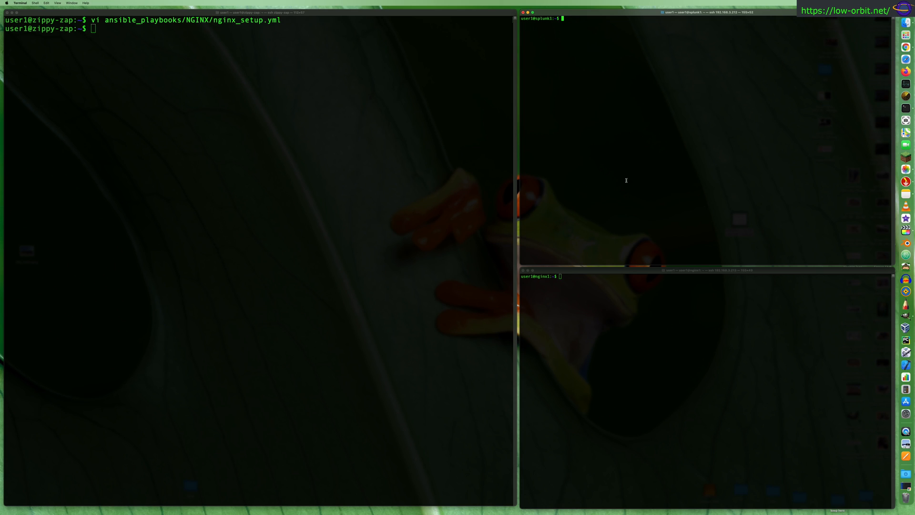
{"action": "mouse_move", "coordinate": [590, 312]}
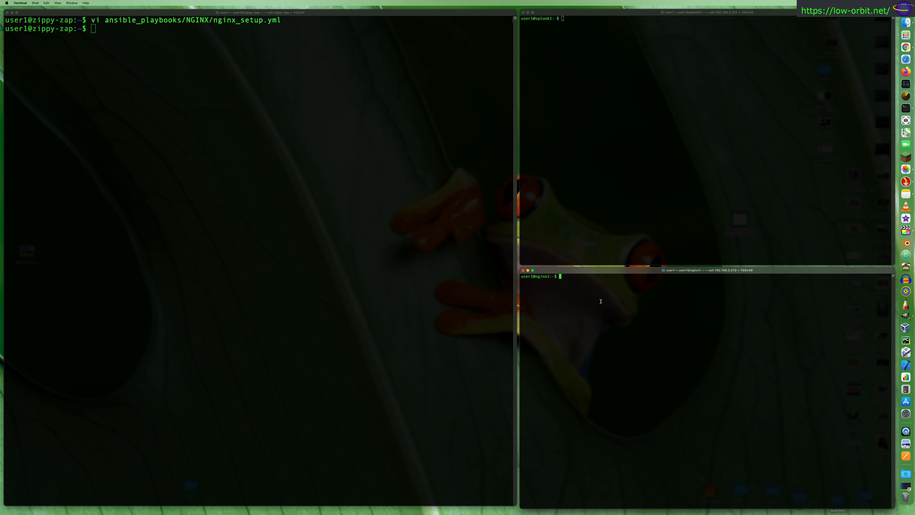
Check for running nginx processes on both hosts with ps -ef | grep -i nginx
{"action": "type", "text": "ps -ef |grep -i nginx"}
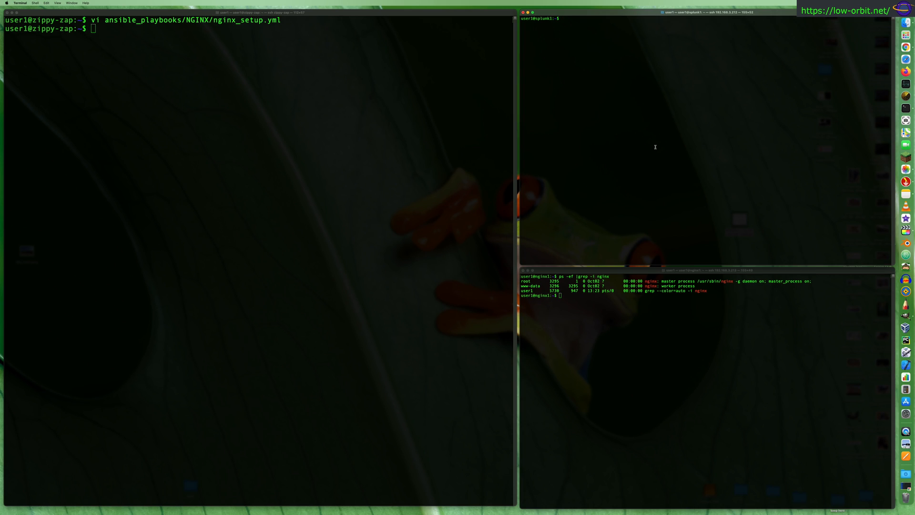
{"action": "type", "text": "host google.com"}
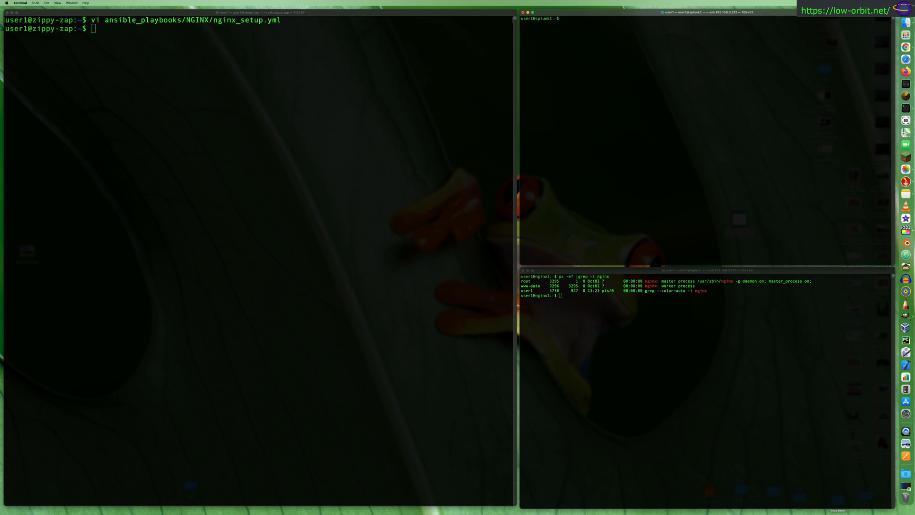
{"action": "type", "text": "ps -ef |grep -i nginx"}
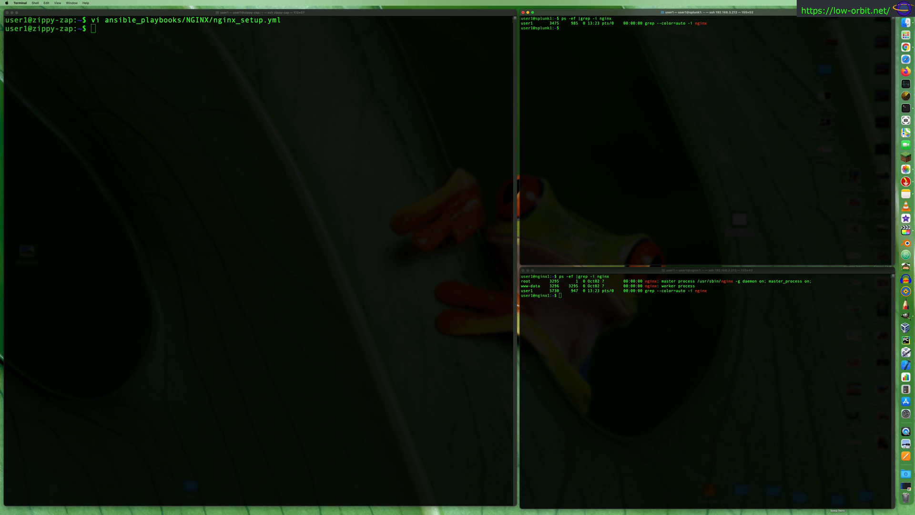
Check installed nginx packages with dpkg -l | grep and copy the command for the other host
{"action": "type", "text": "dp"}
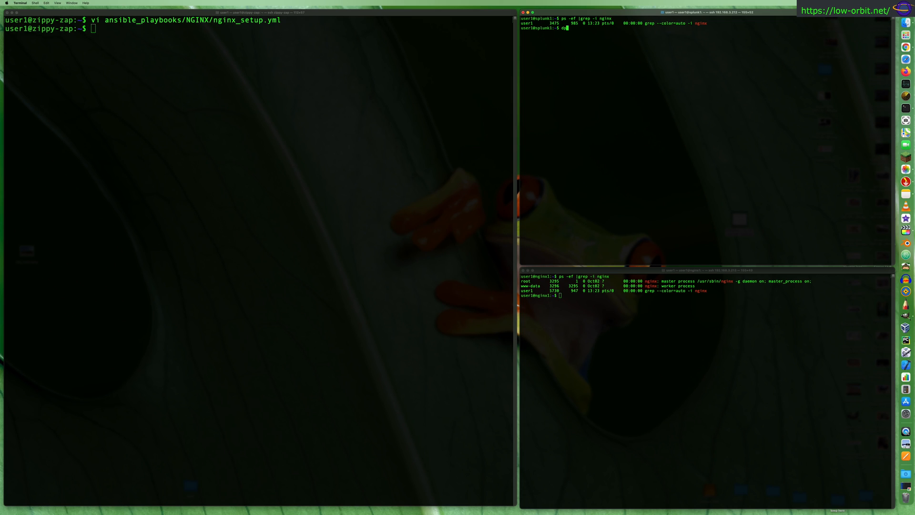
{"action": "type", "text": "dpkg -l"}
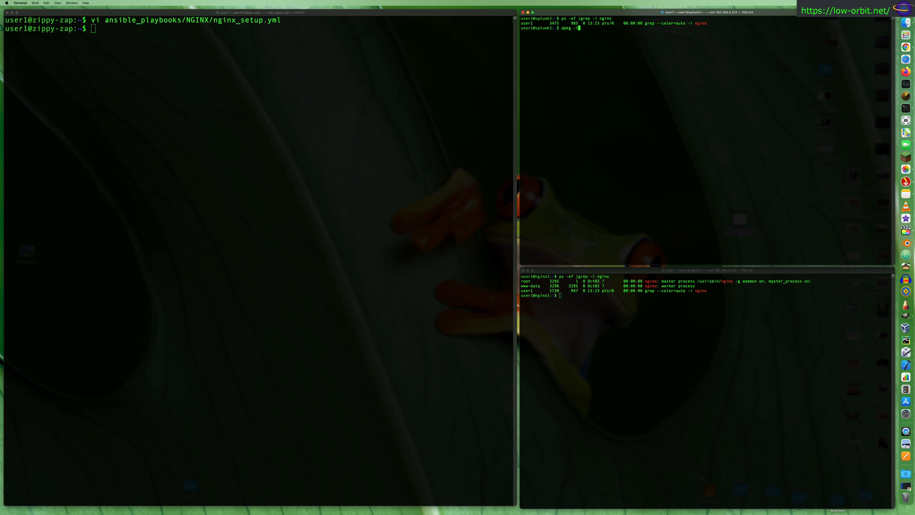
{"action": "type", "text": "|grep -a"}
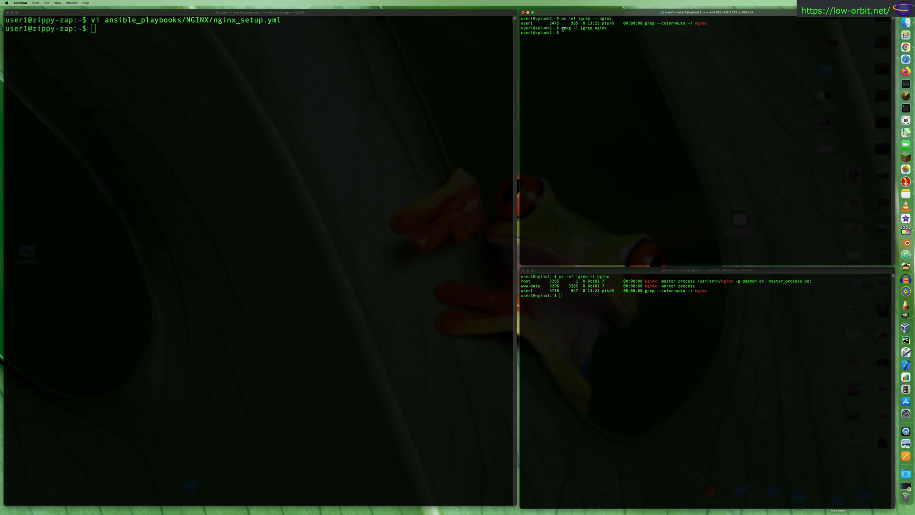
{"action": "right_click", "coordinate": [587, 35]}
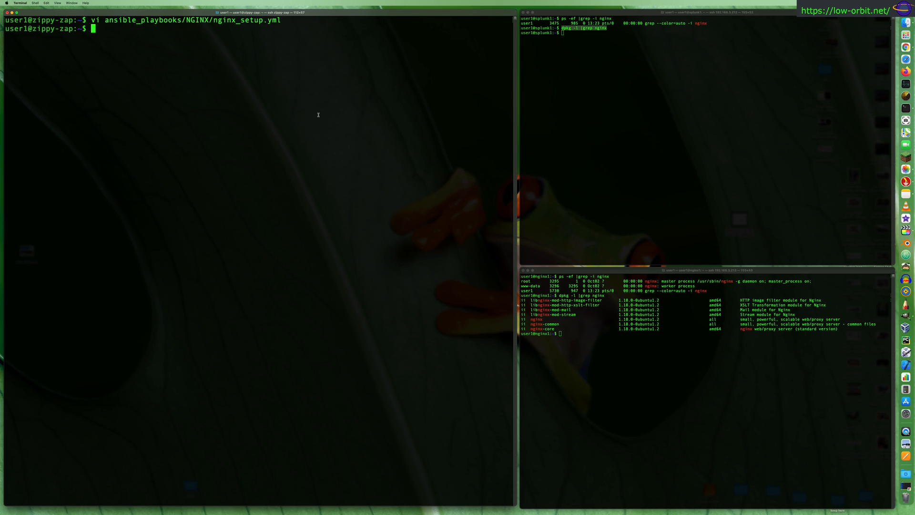
{"action": "type", "text": "vi ansible_playbooks/NGINX/nginx_setup.yml"}
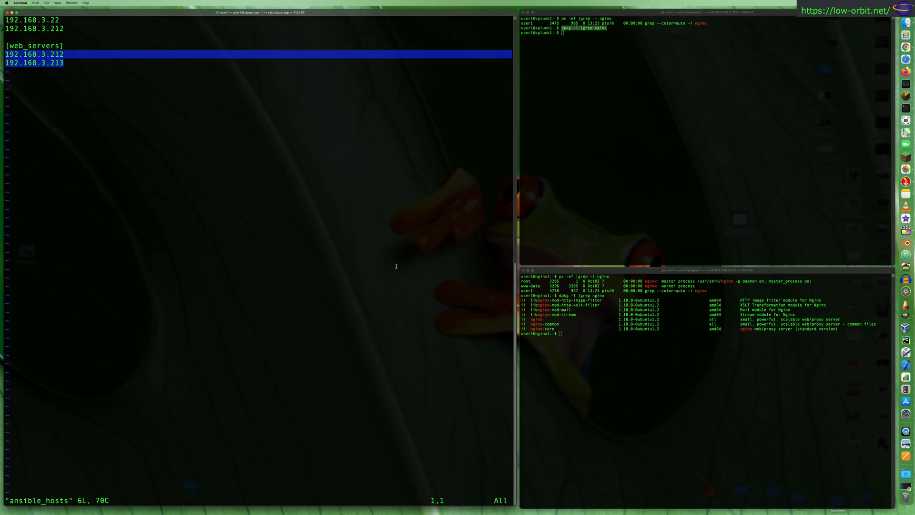
{"action": "mouse_move", "coordinate": [133, 207]}
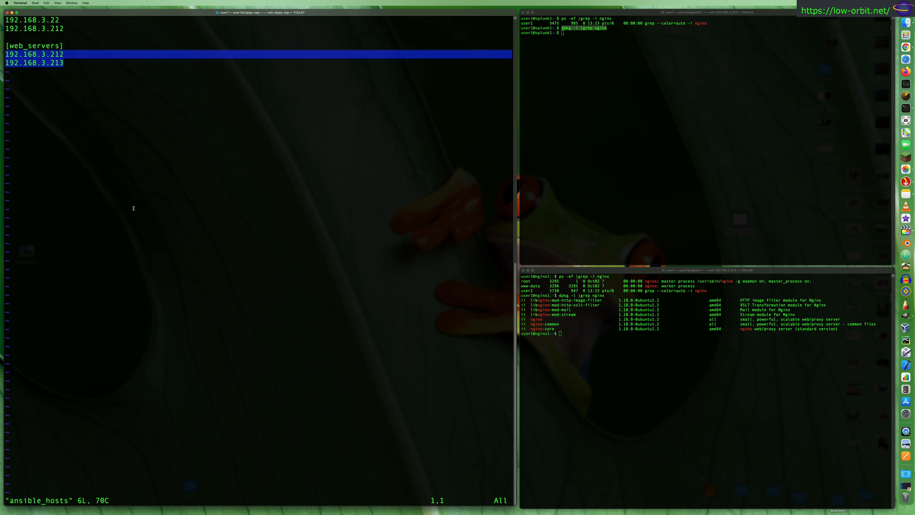
{"action": "mouse_move", "coordinate": [69, 120]}
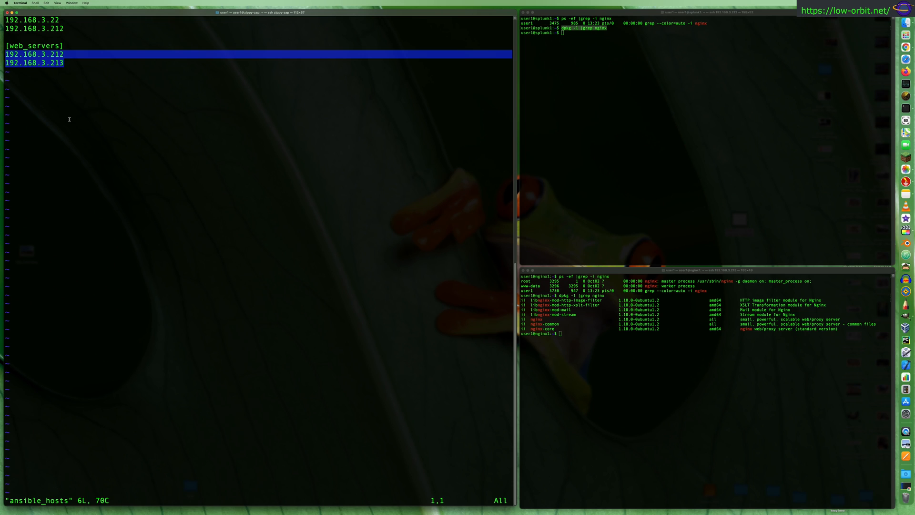
{"action": "mouse_move", "coordinate": [429, 118]}
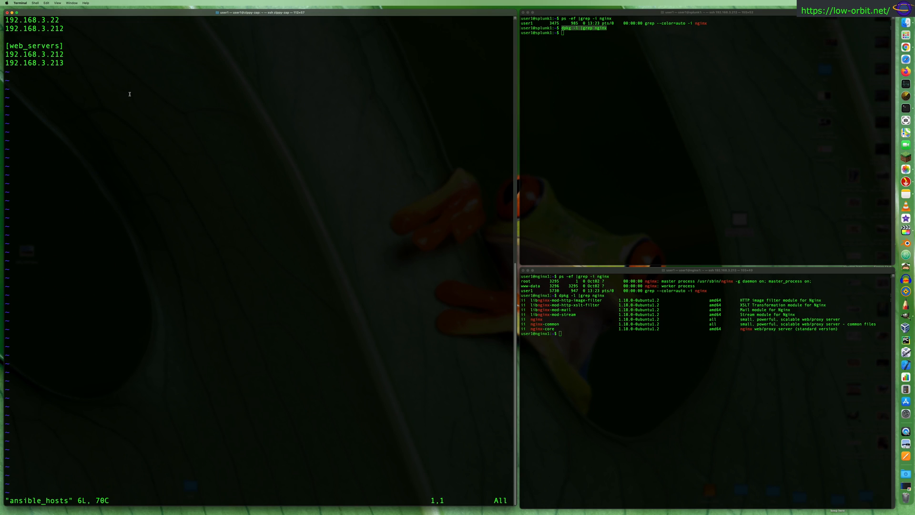
{"action": "mouse_move", "coordinate": [612, 281]}
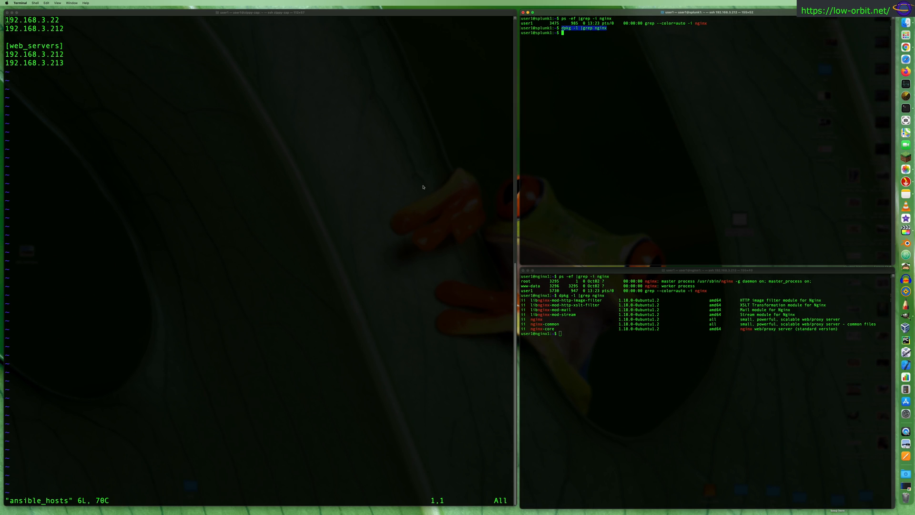
{"action": "mouse_move", "coordinate": [283, 181]}
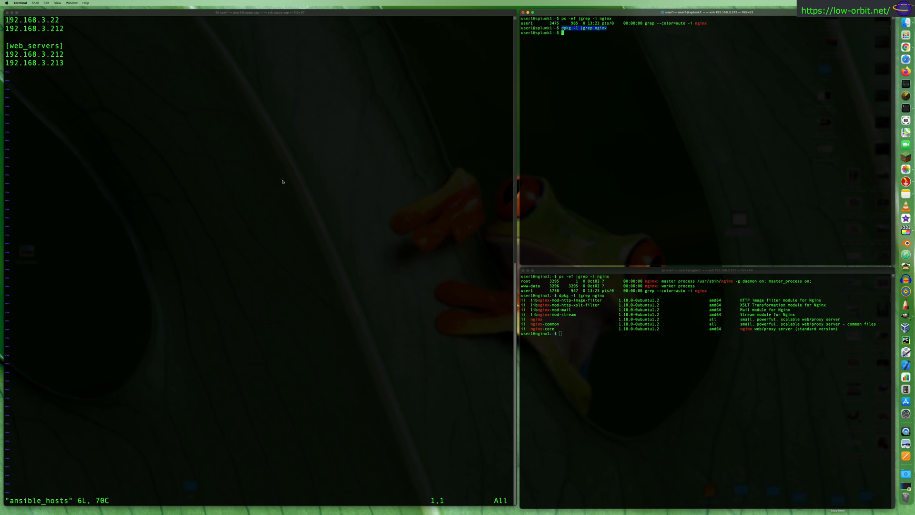
{"action": "mouse_move", "coordinate": [130, 166]}
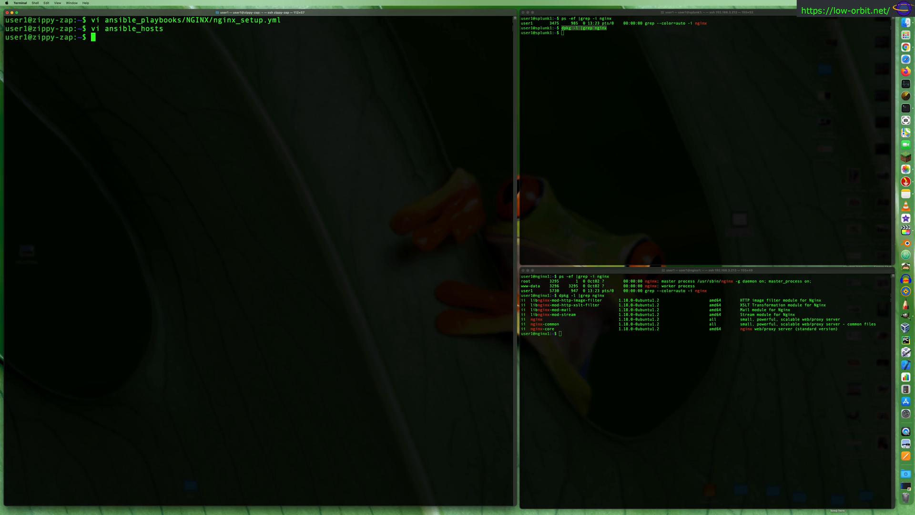
View nginx_setup.yml in vi and highlight the web_servers host group it targets
{"action": "type", "text": "vi ansible_playbooks/NGINX/nginx_setup.yml"}
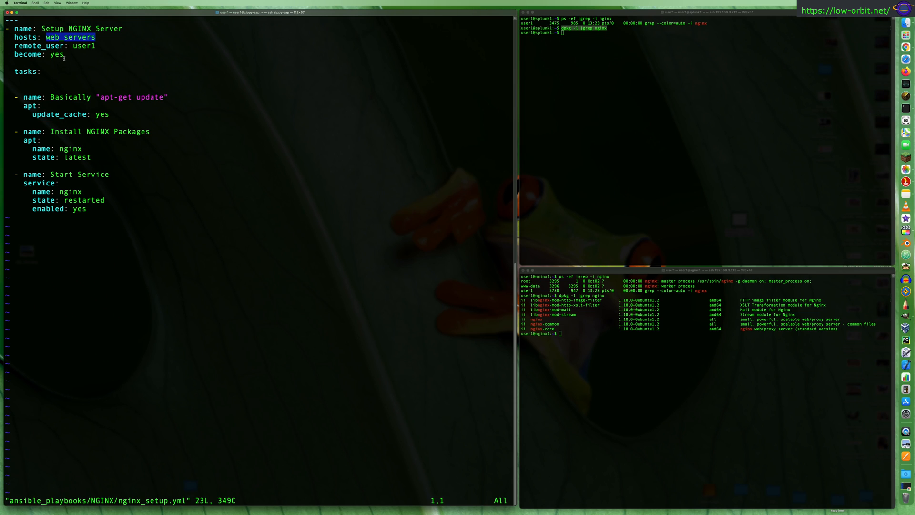
{"action": "double_click", "coordinate": [83, 46]}
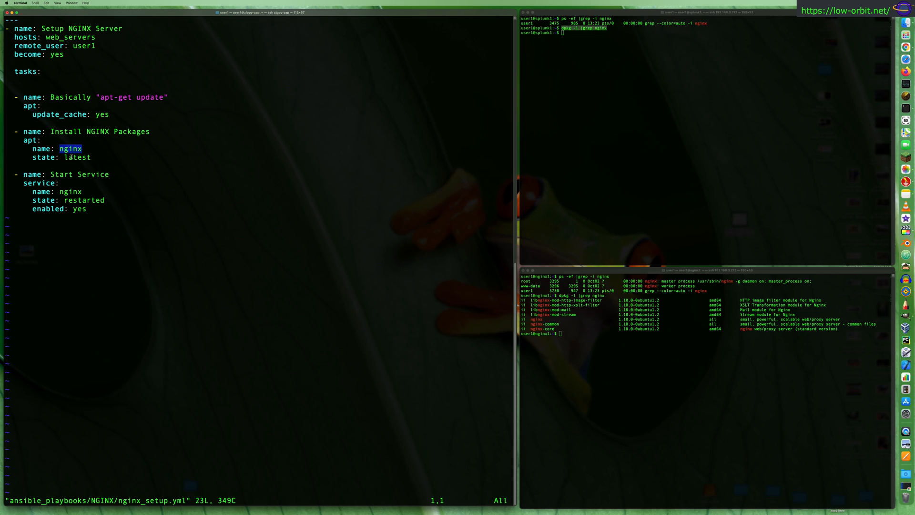
Highlight the nginx package, apt module and service module in the playbook tasks
{"action": "double_click", "coordinate": [79, 157]}
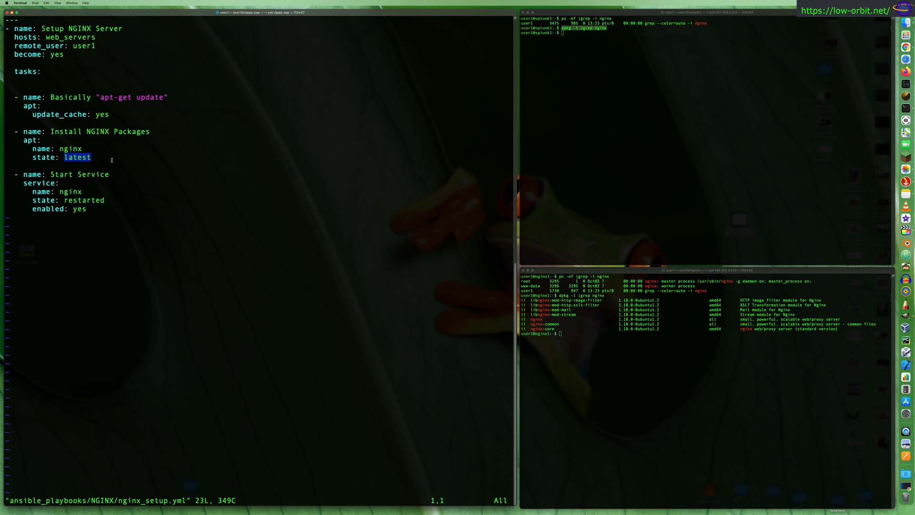
{"action": "mouse_move", "coordinate": [147, 145]}
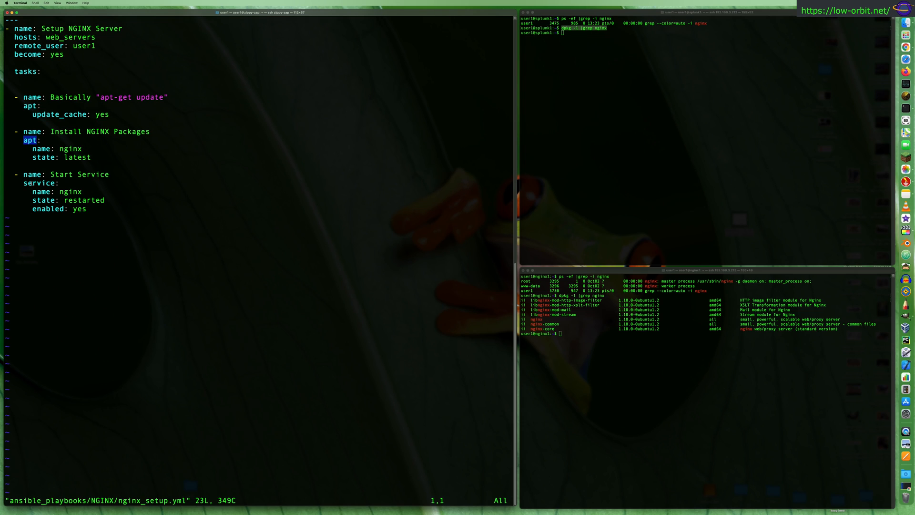
{"action": "double_click", "coordinate": [40, 183]}
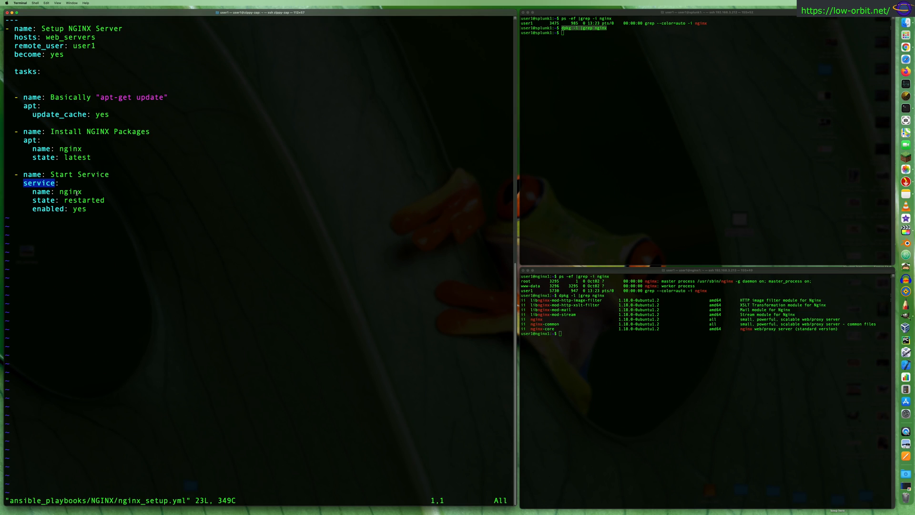
{"action": "double_click", "coordinate": [69, 190]}
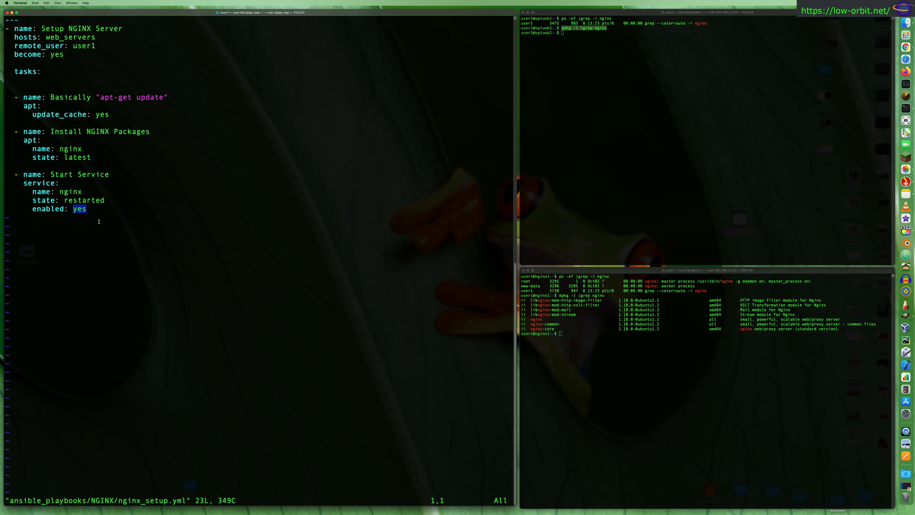
{"action": "mouse_move", "coordinate": [153, 162]}
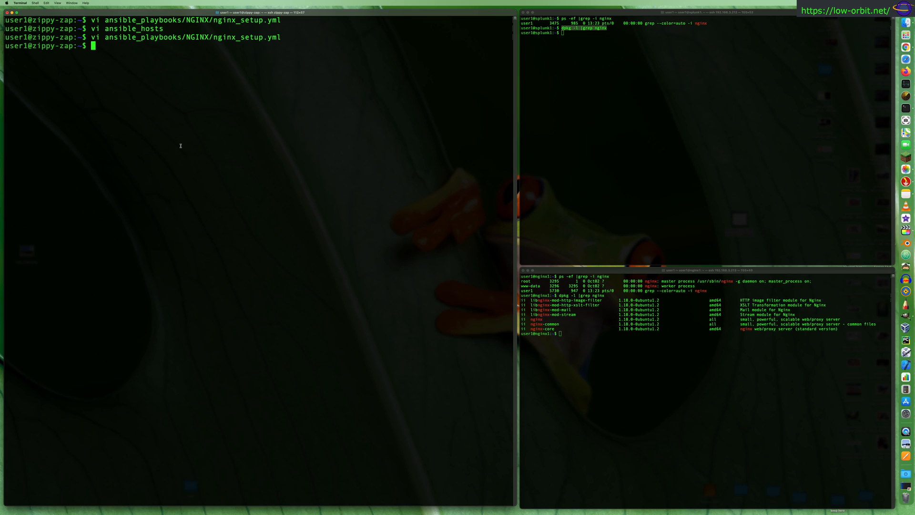
Recall history and enter ansible-playbook -K ansible_playbooks/NGINX/nginx_setup.yml at the prompt
{"action": "type", "text": "vi ansible_playbooks/NGINX/nginx_setup.yml"}
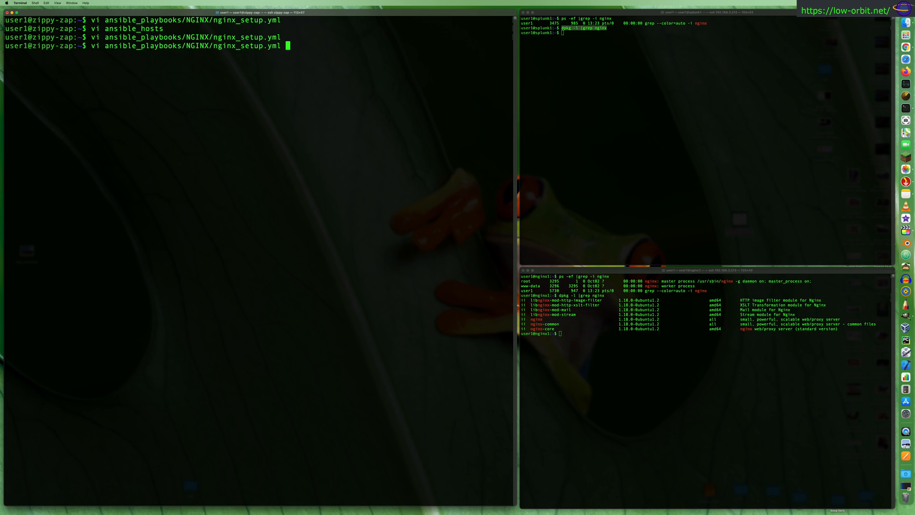
{"action": "type", "text": "vi ansible_hosts"}
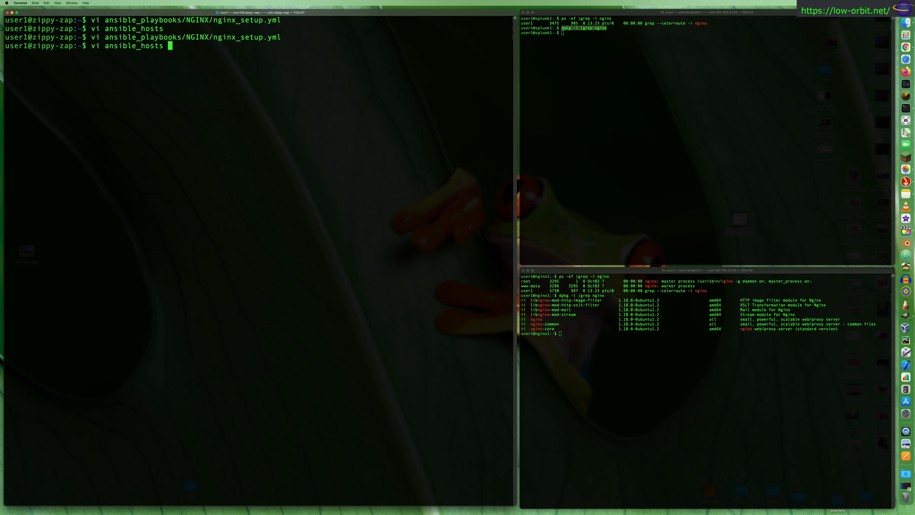
{"action": "type", "text": "ansible-playbook -K ansible_playbooks/NGINX/nginx_setup.yml"}
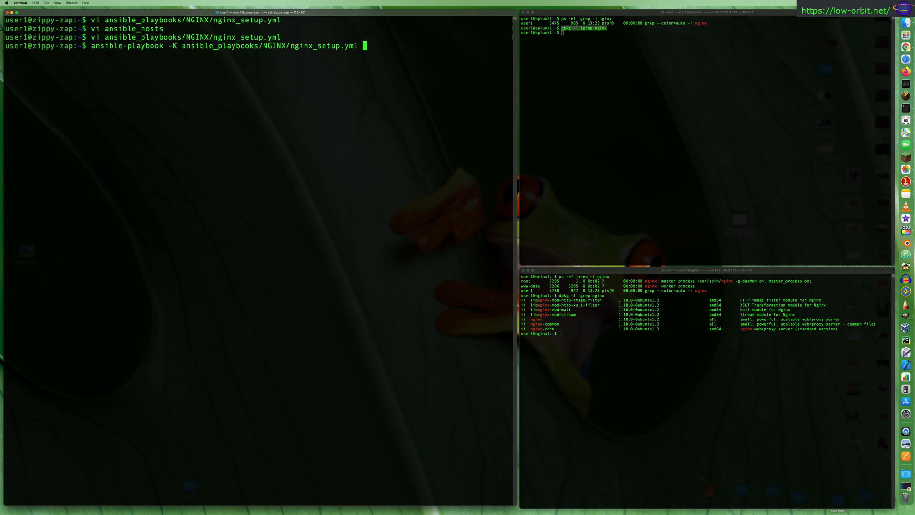
Run the playbook with the become password, then list addresses with ip a on both hosts
{"action": "key", "text": "Return"}
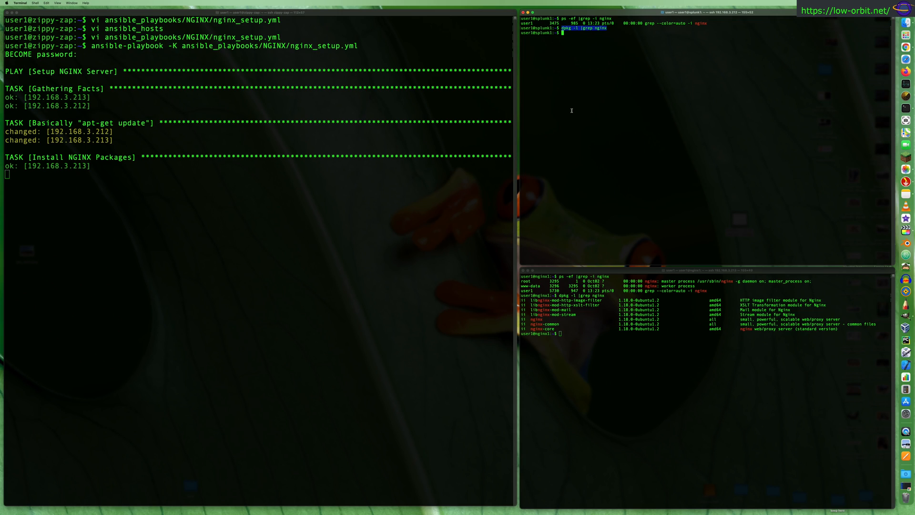
{"action": "type", "text": "ip a"}
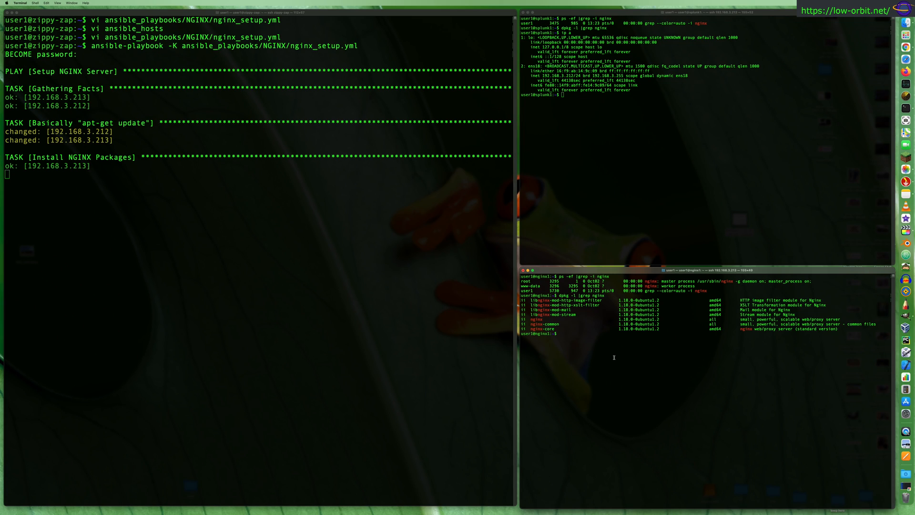
{"action": "type", "text": "ip a"}
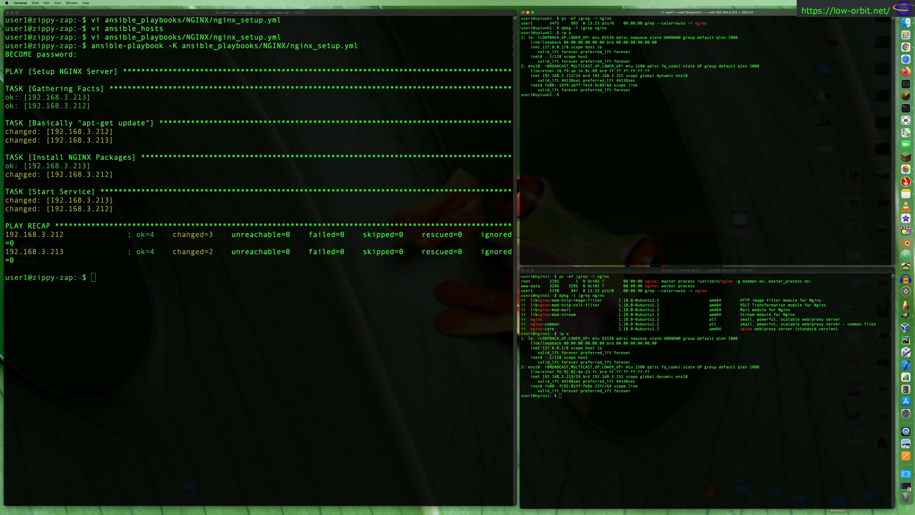
{"action": "double_click", "coordinate": [79, 173]}
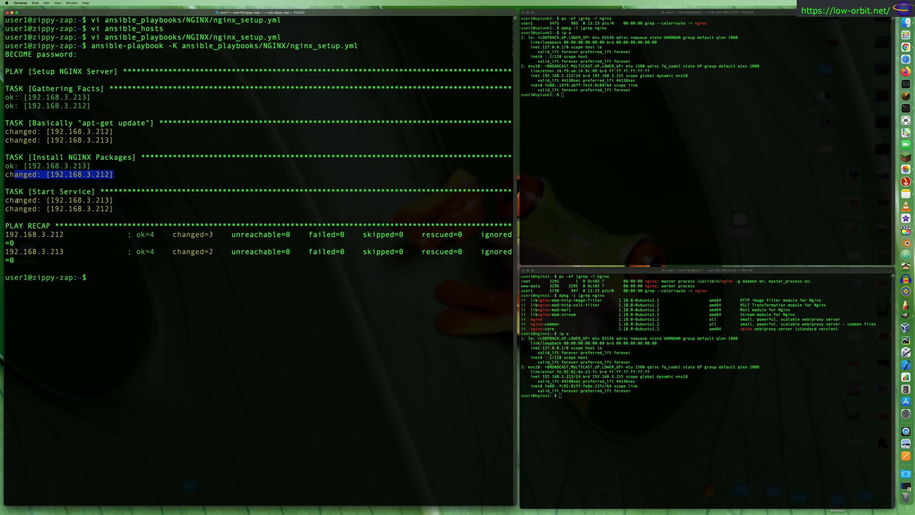
{"action": "mouse_move", "coordinate": [44, 208]}
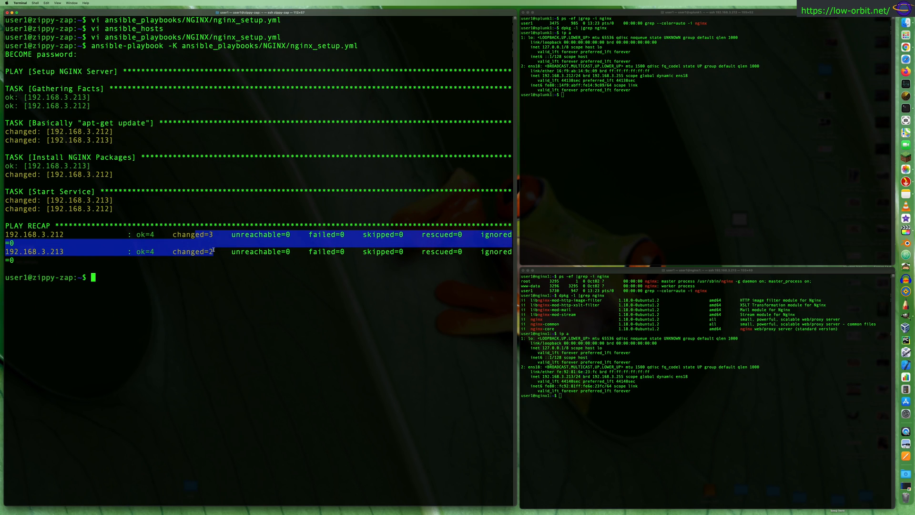
{"action": "mouse_move", "coordinate": [496, 261]}
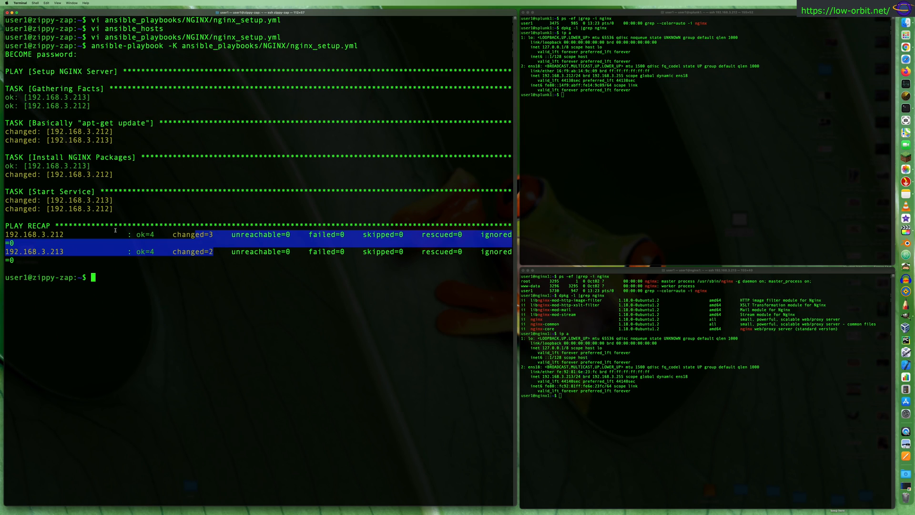
{"action": "mouse_move", "coordinate": [243, 213]}
{"action": "type", "text": "ip a"}
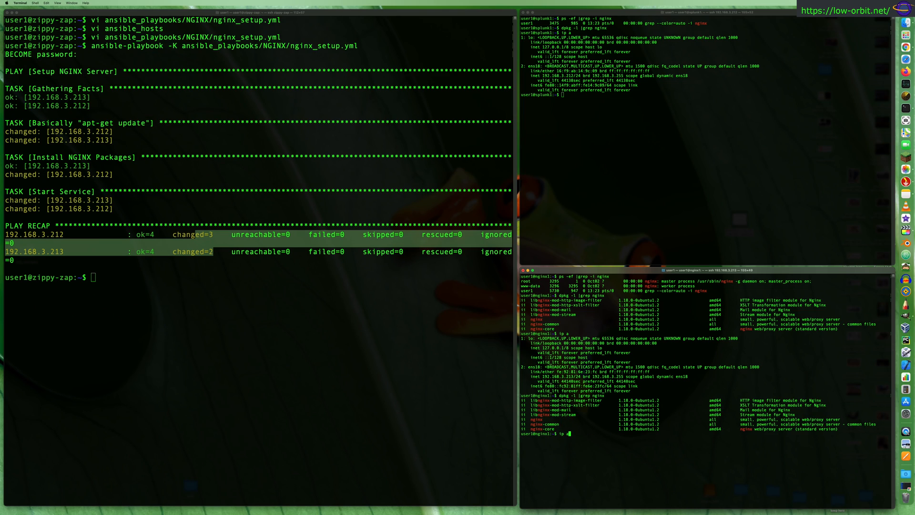
Confirm nginx master and worker processes on both hosts and copy the first host's IP
{"action": "type", "text": "ps -ef |grep -i nginx"}
{"action": "left_click", "coordinate": [582, 94]}
{"action": "type", "text": "dpkg -l |grep nginx"}
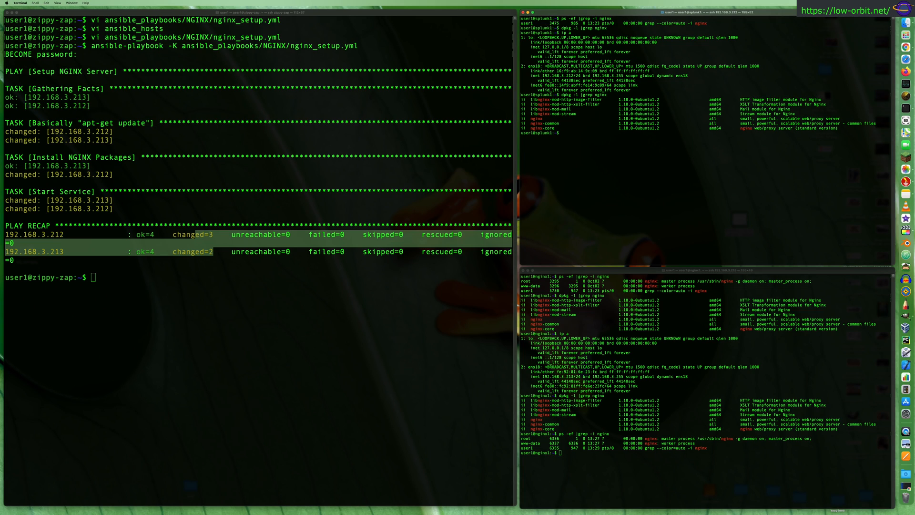
{"action": "type", "text": "ps -ef |grep -i nginx"}
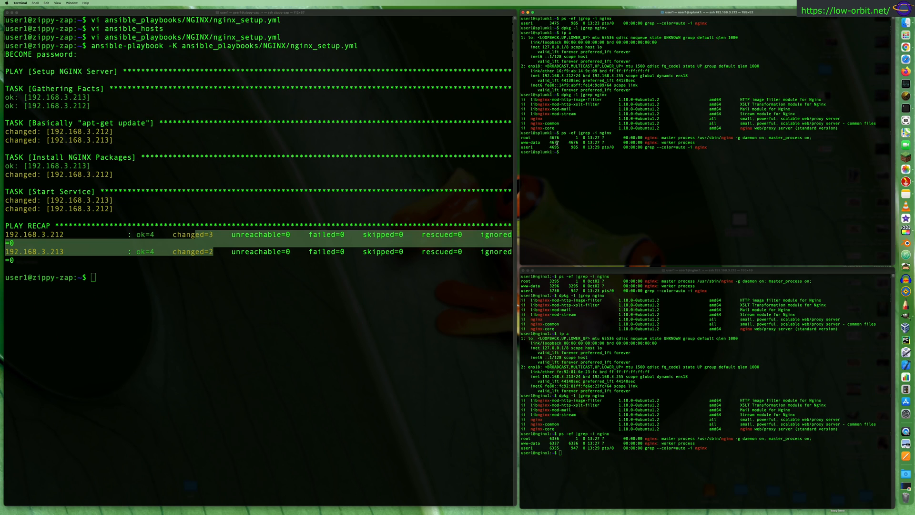
{"action": "mouse_move", "coordinate": [513, 138]}
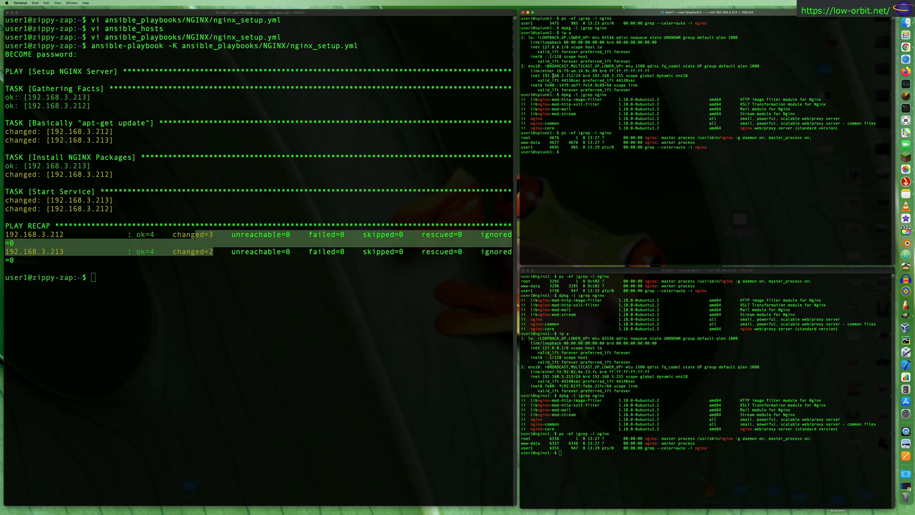
{"action": "right_click", "coordinate": [547, 77]}
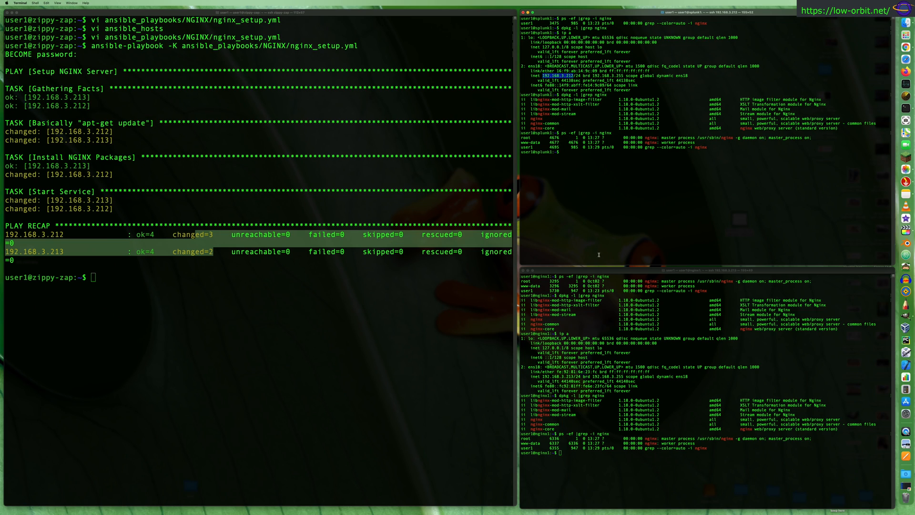
{"action": "mouse_move", "coordinate": [848, 417]}
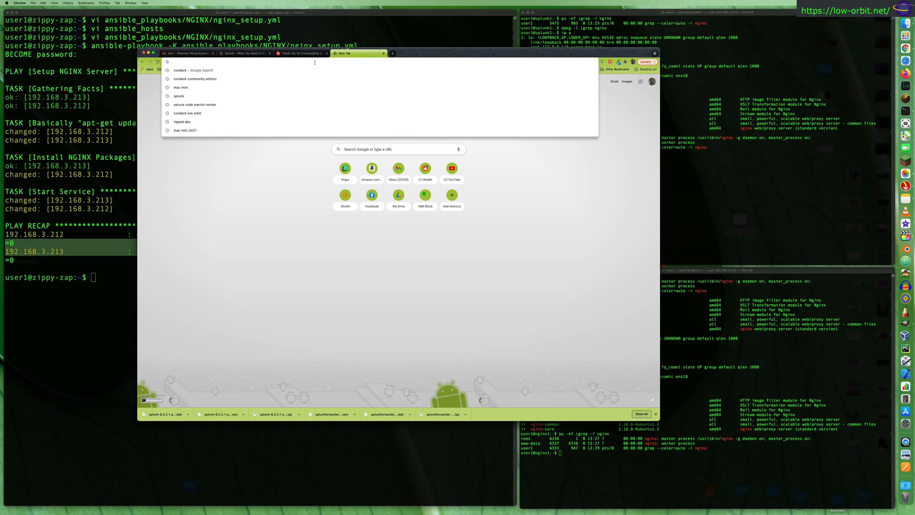
Load 192.168.3.212 in Chrome to show the nginx welcome page
{"action": "type", "text": "192.168.3.212"}
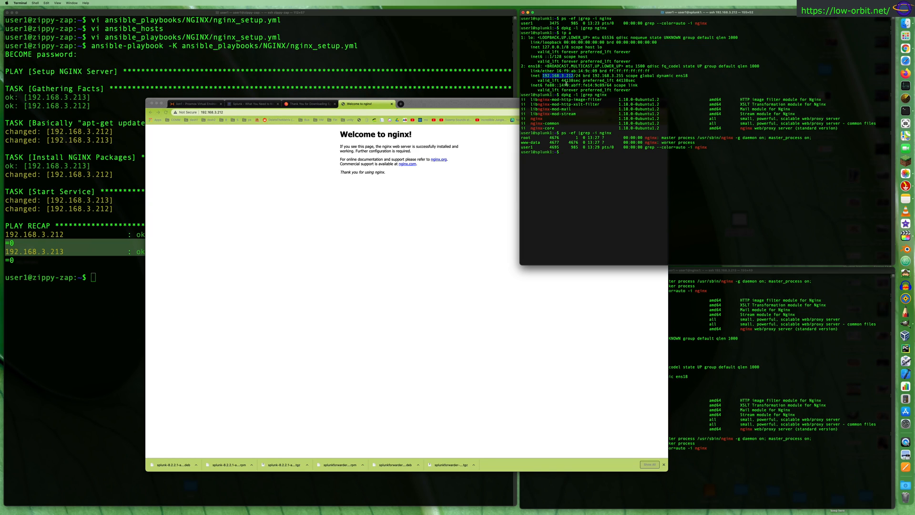
{"action": "mouse_move", "coordinate": [751, 279]}
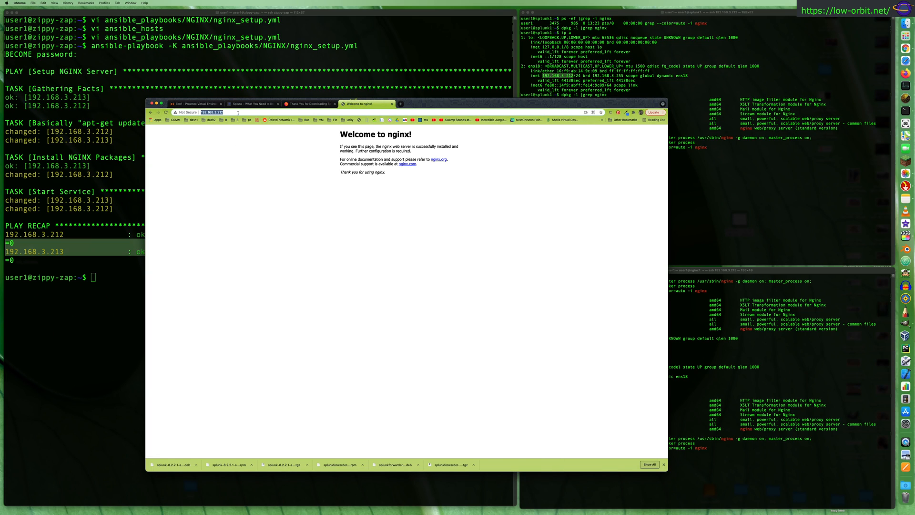
{"action": "type", "text": "192.168.3.21"}
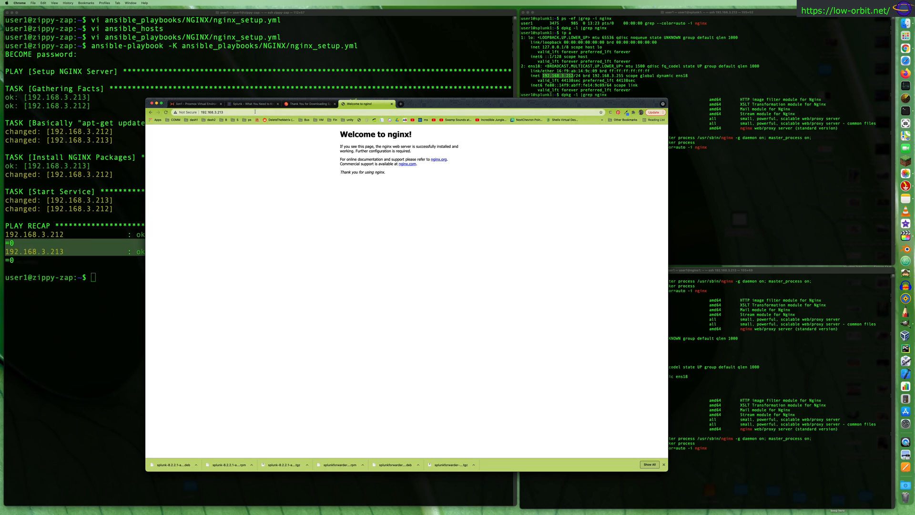
{"action": "left_click", "coordinate": [211, 111]}
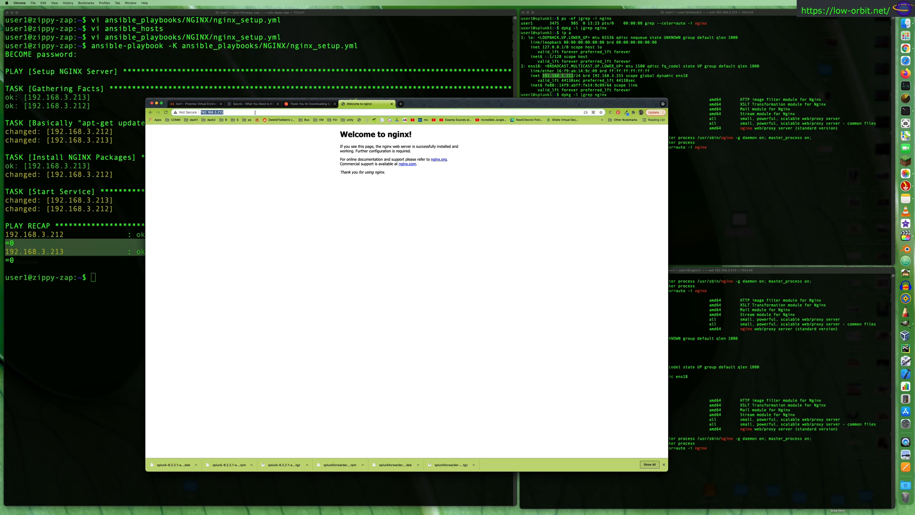
{"action": "left_click", "coordinate": [400, 104]}
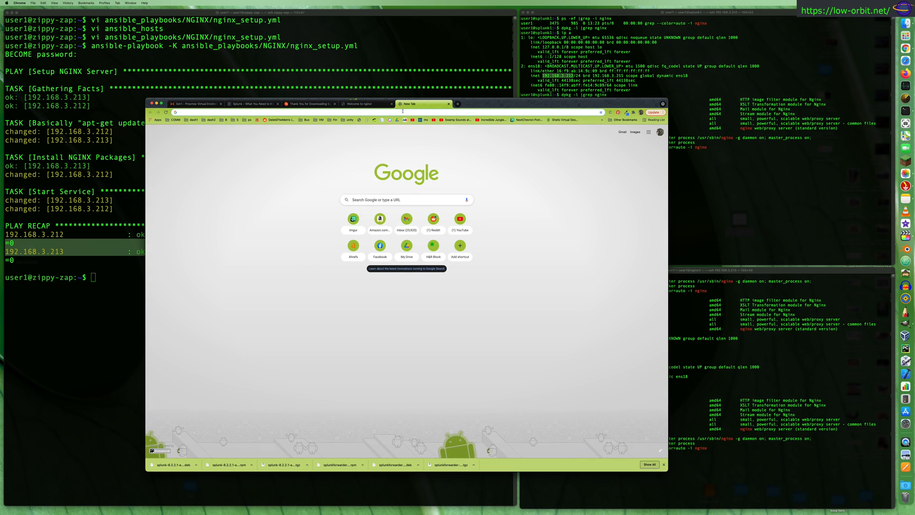
{"action": "left_click", "coordinate": [402, 112]}
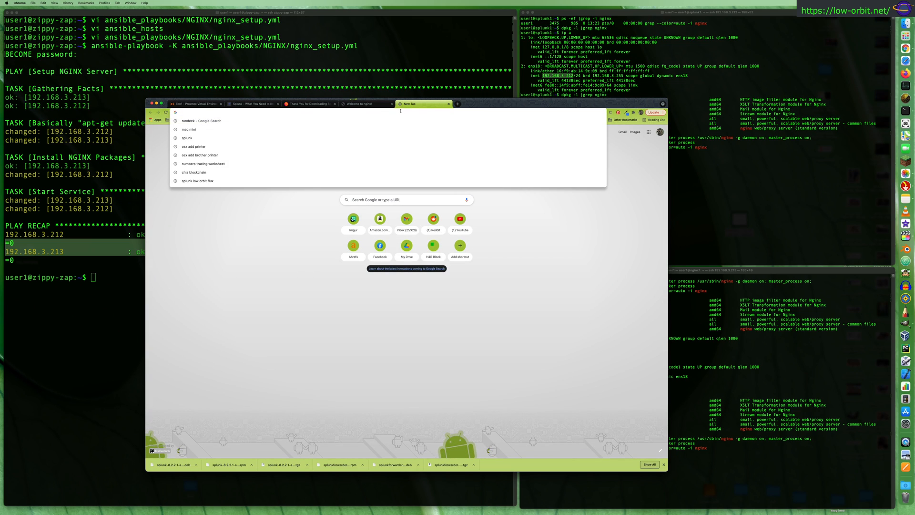
{"action": "type", "text": "http://192.168.3.213/"}
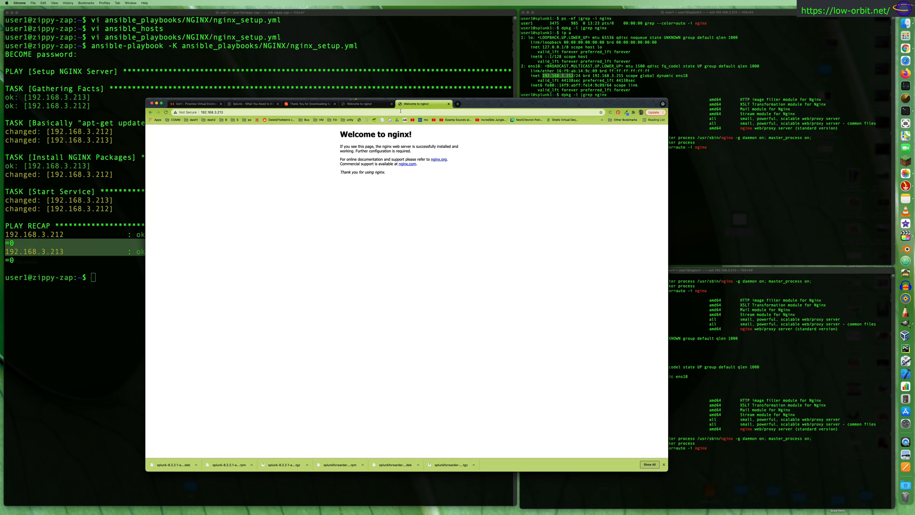
{"action": "mouse_move", "coordinate": [371, 91]}
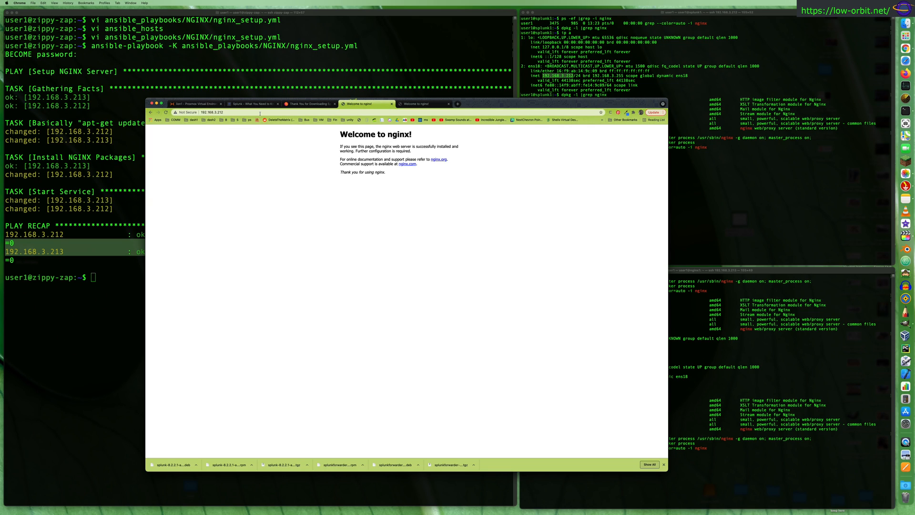
Switch between the two welcome tabs and close the extra one
{"action": "left_click", "coordinate": [422, 104]}
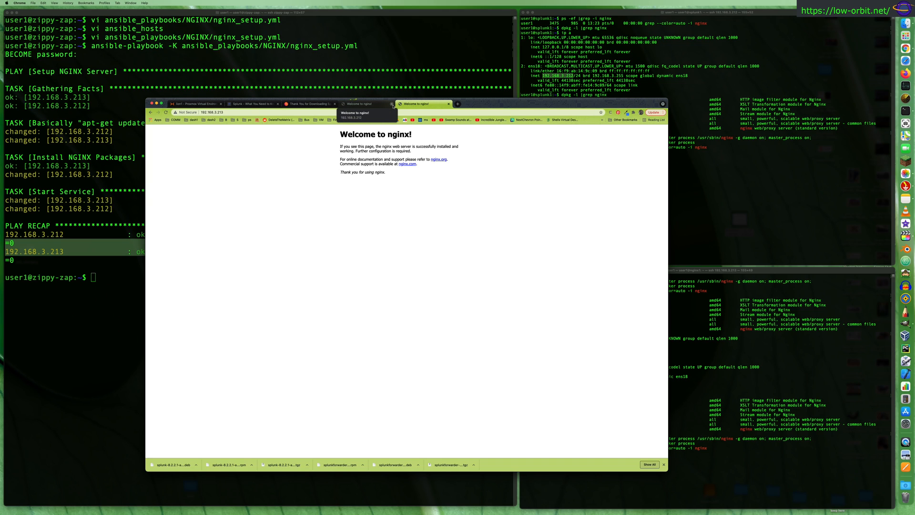
{"action": "left_click", "coordinate": [446, 104]}
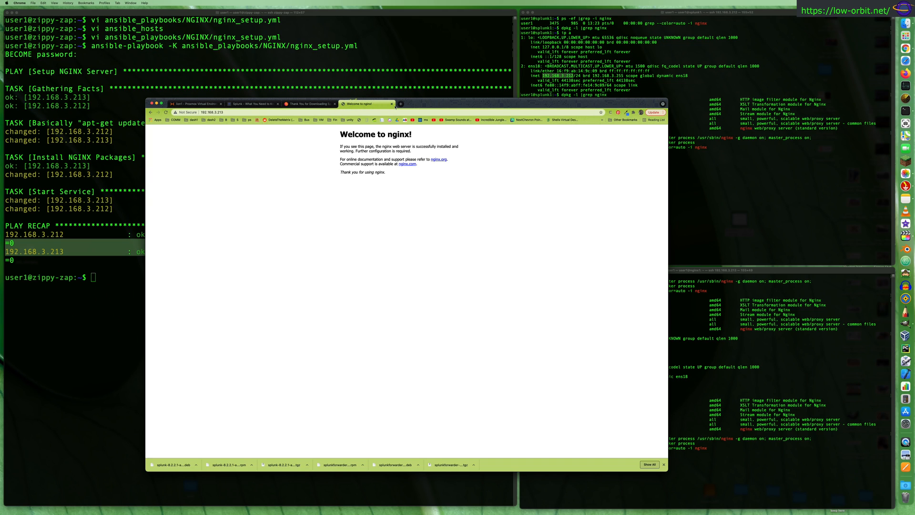